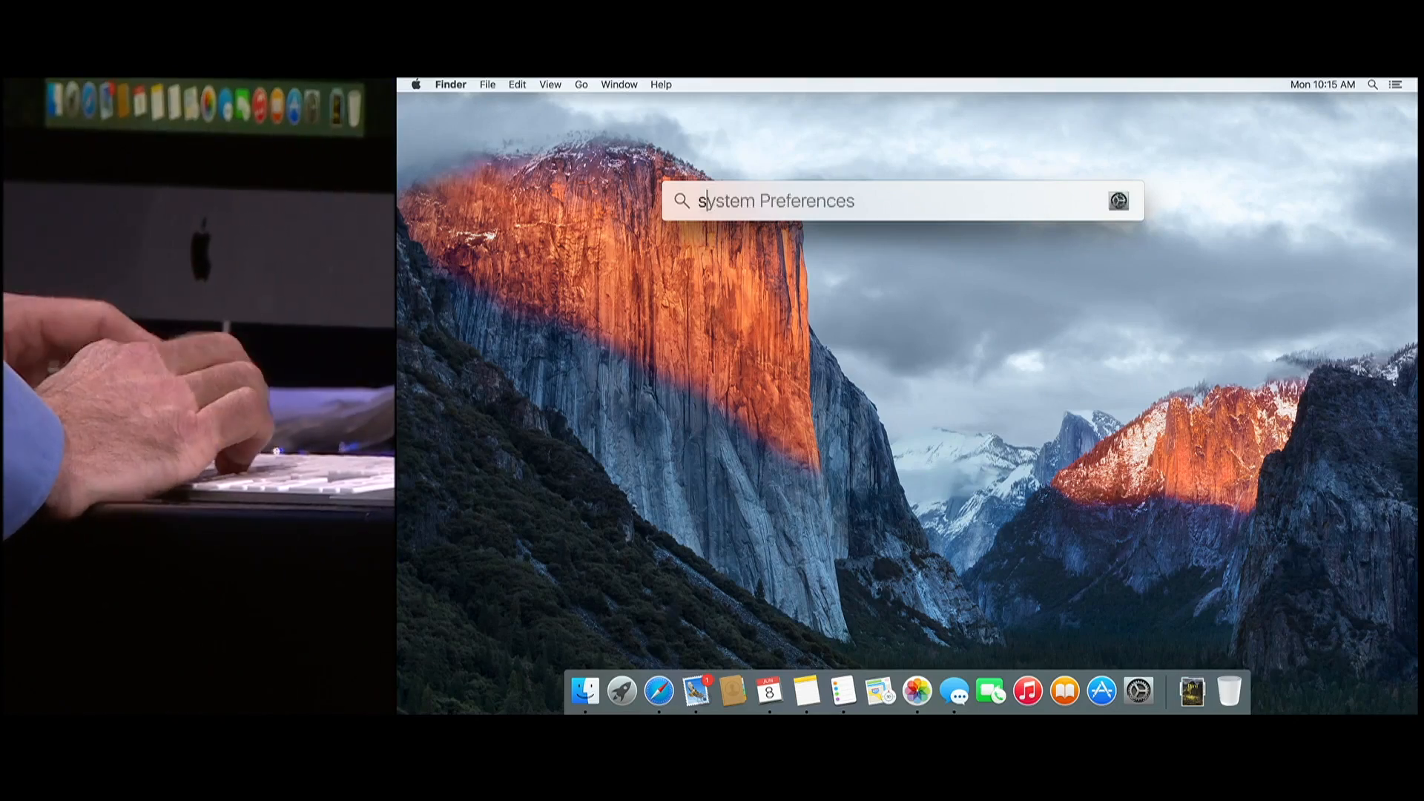
Search Spotlight for 'slides from br about el capitan' to surface Road Trip to El Capitan.key.
text(slides from brian)
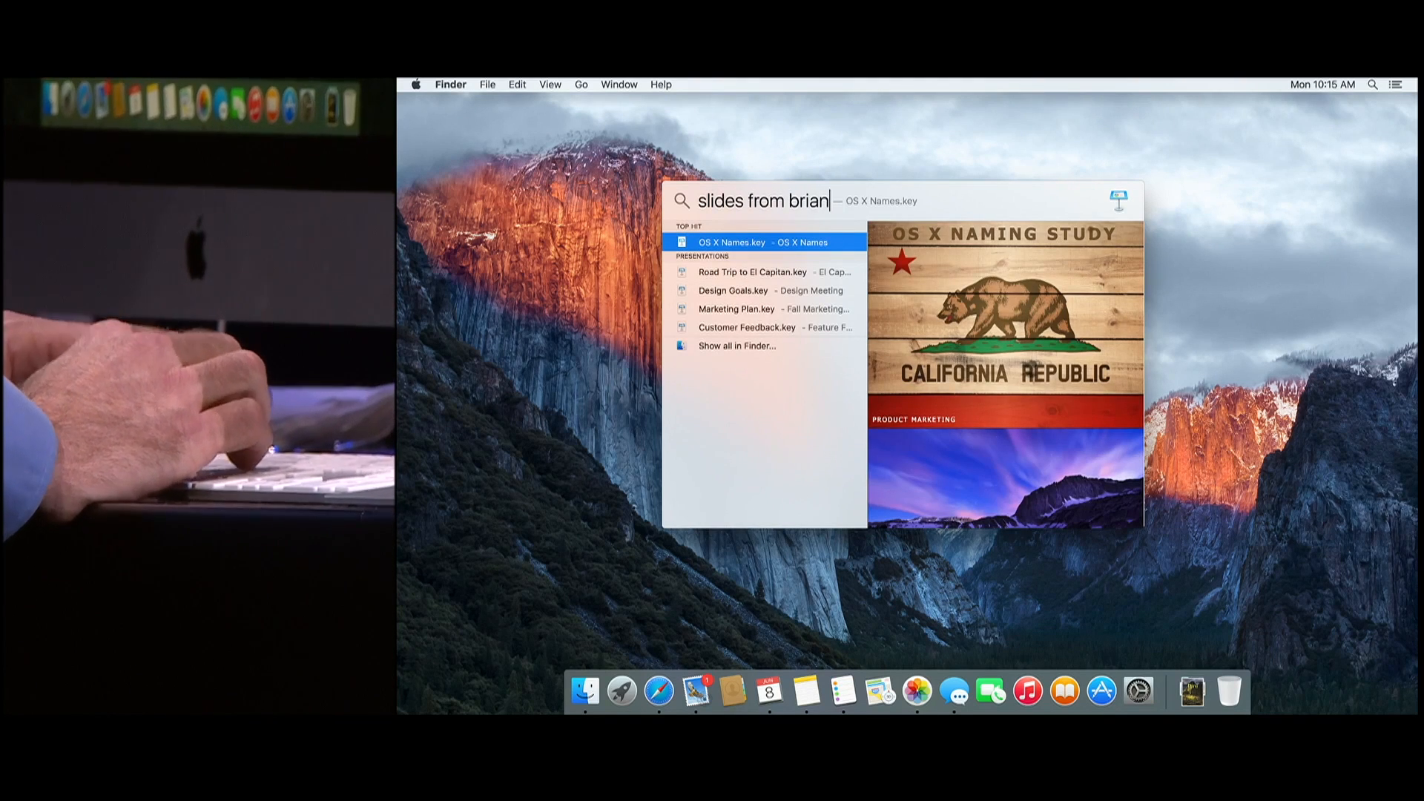
text(about el ca)
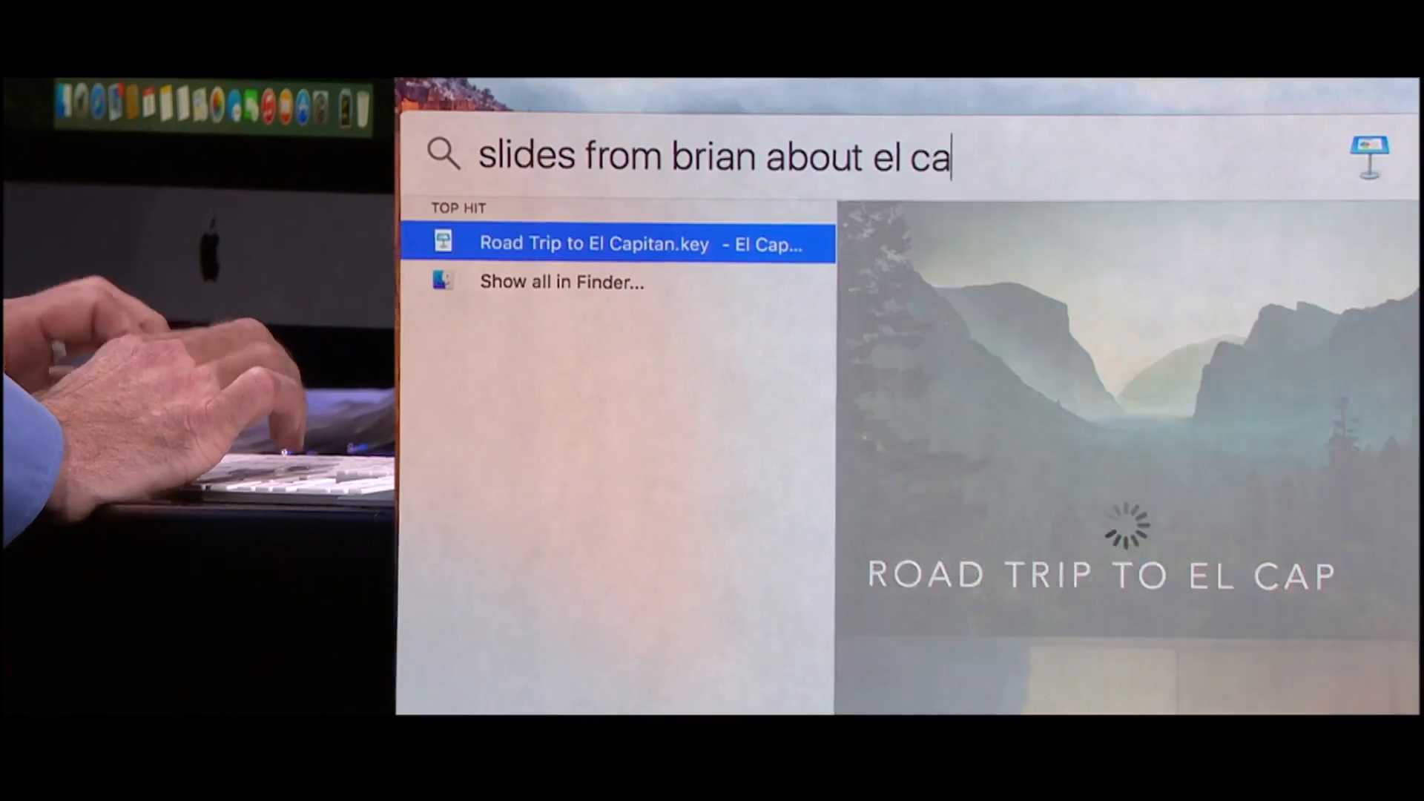
text(pitan)
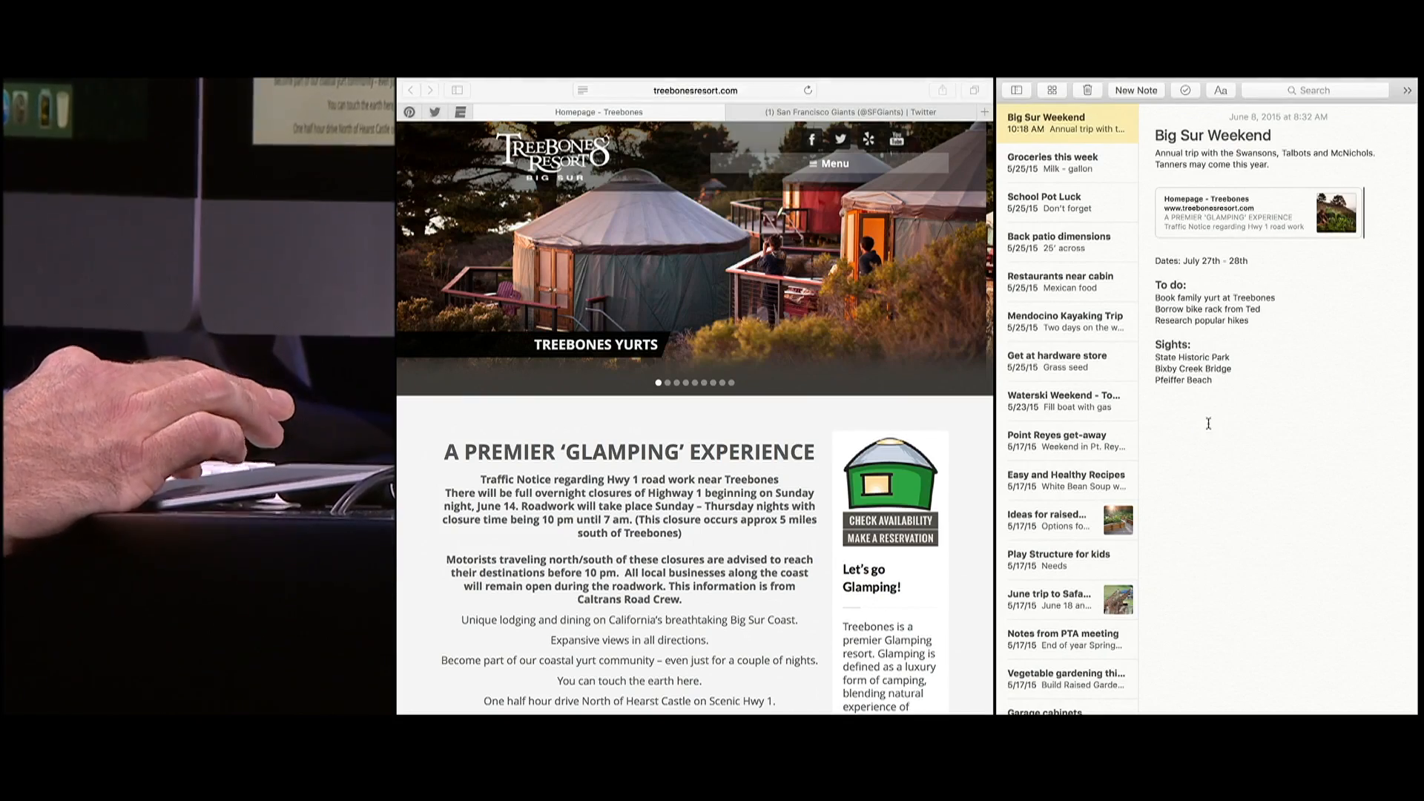
scroll(down, 3)
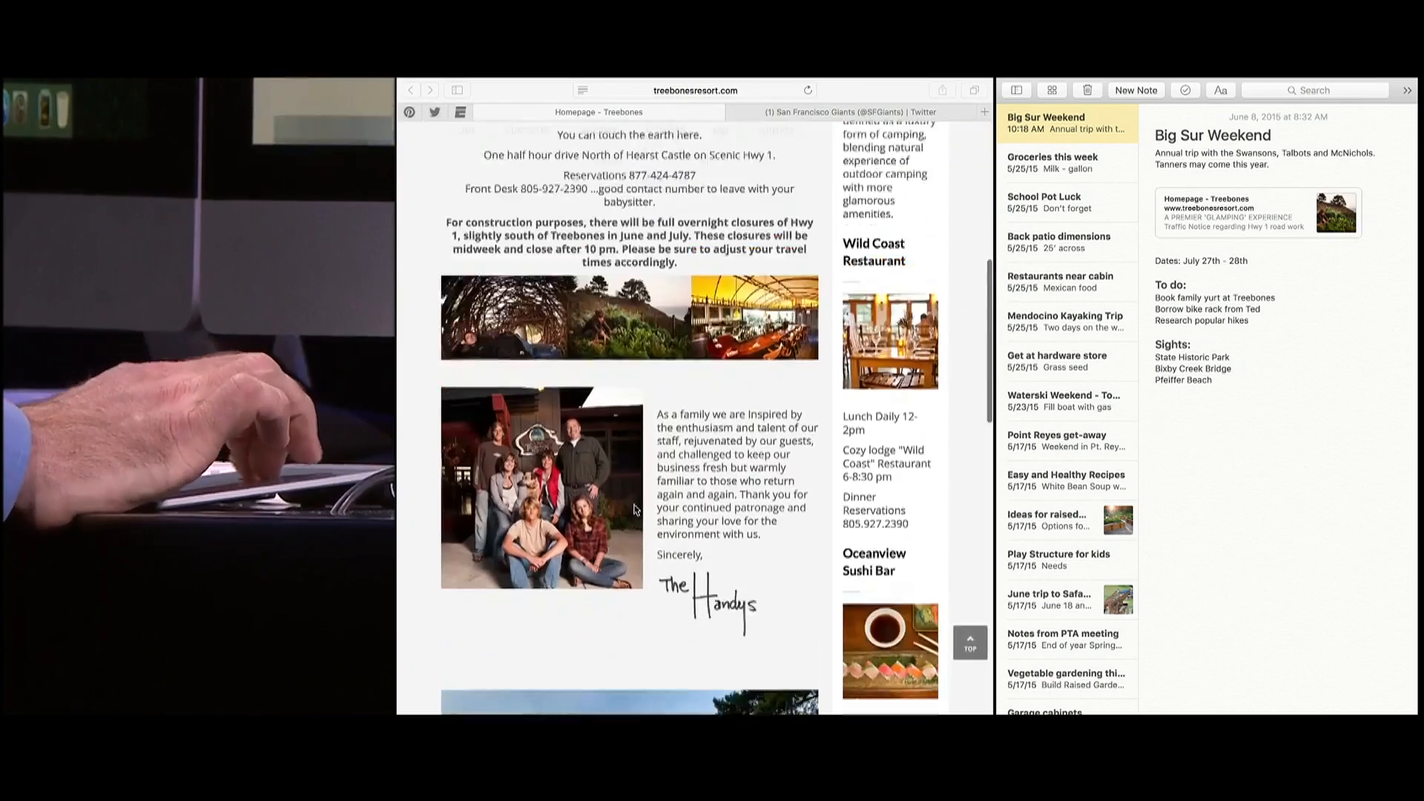
scroll(down, 3)
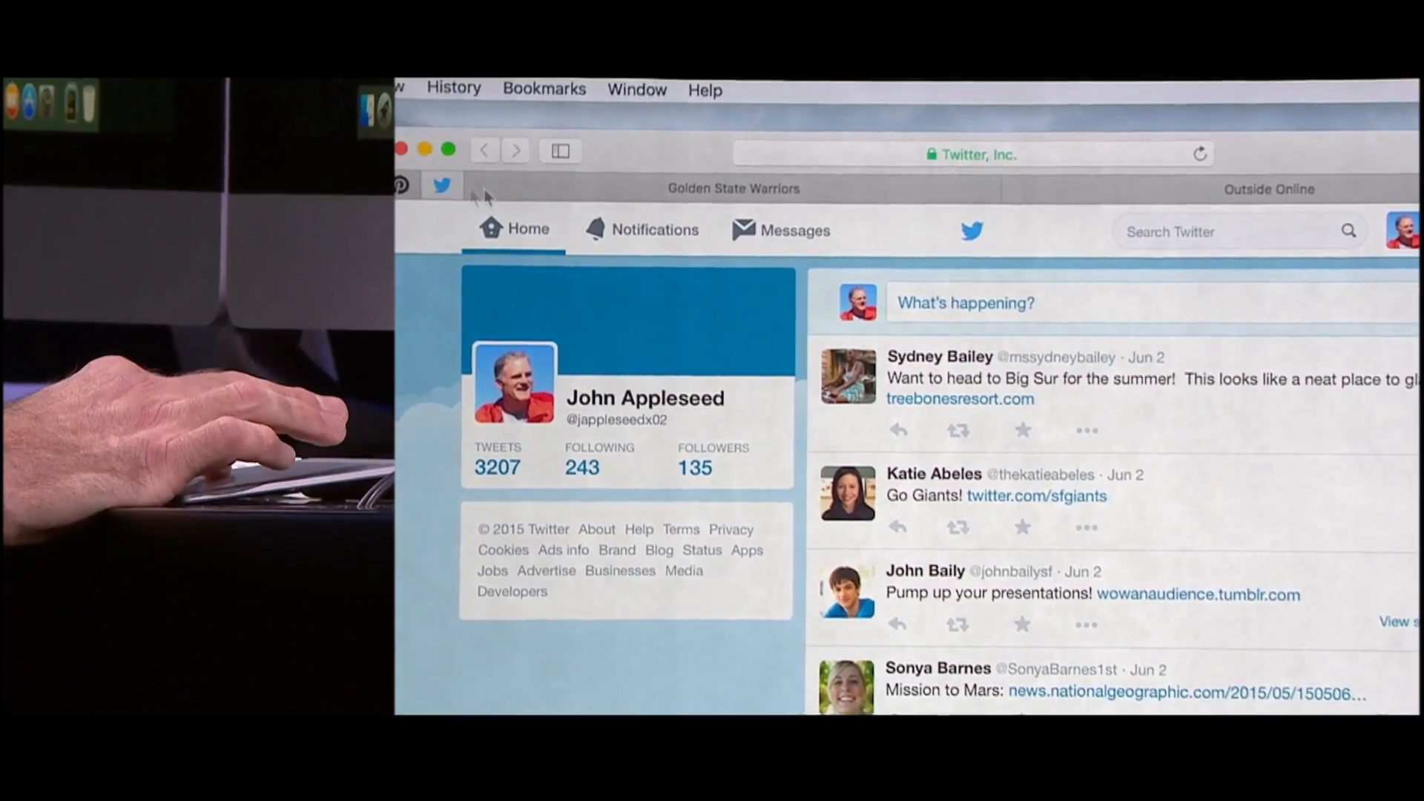
Switch to the pinned Twitter tab to show the home timeline.
click(733, 188)
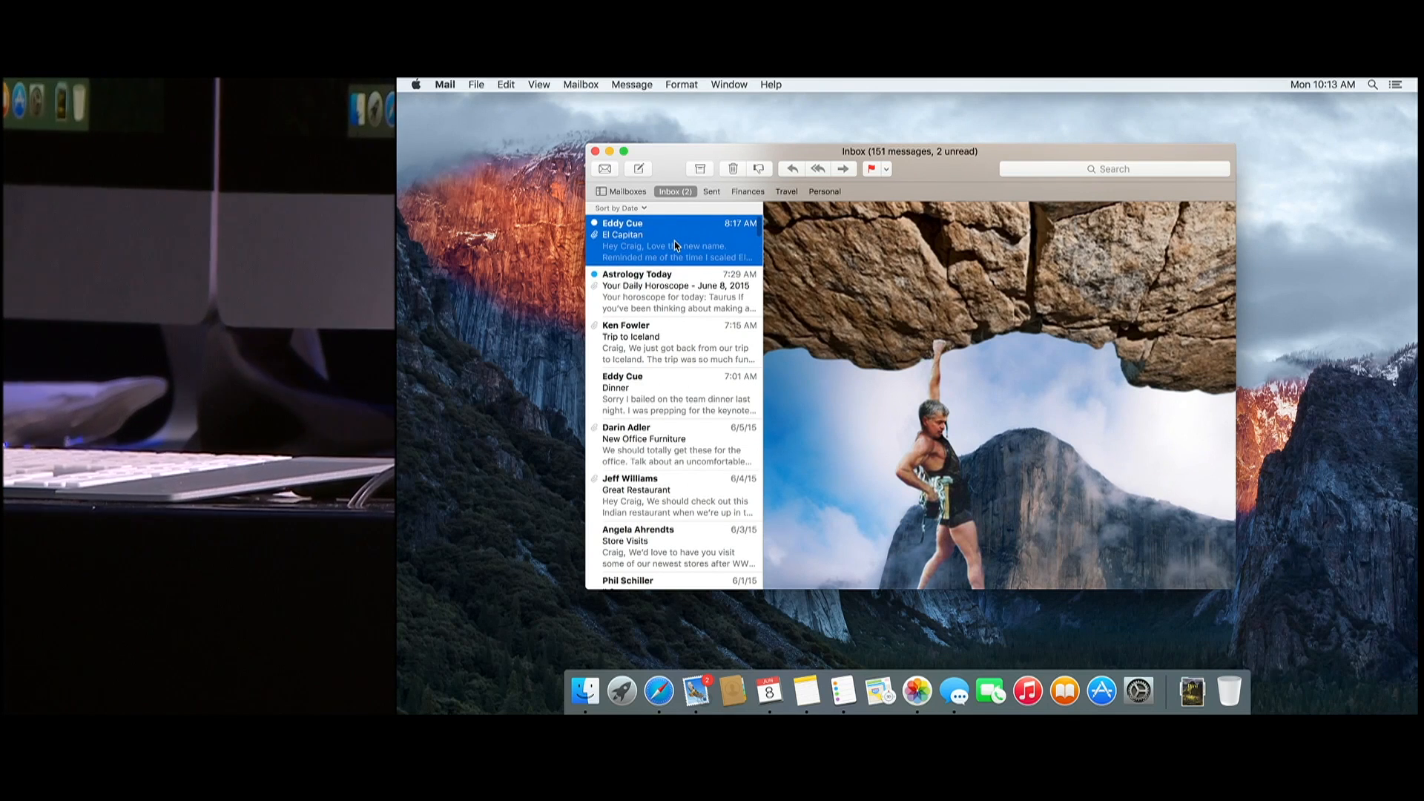
Select the top 'El Capitan' message from Eddy Cue to preview its climbing photo.
click(676, 290)
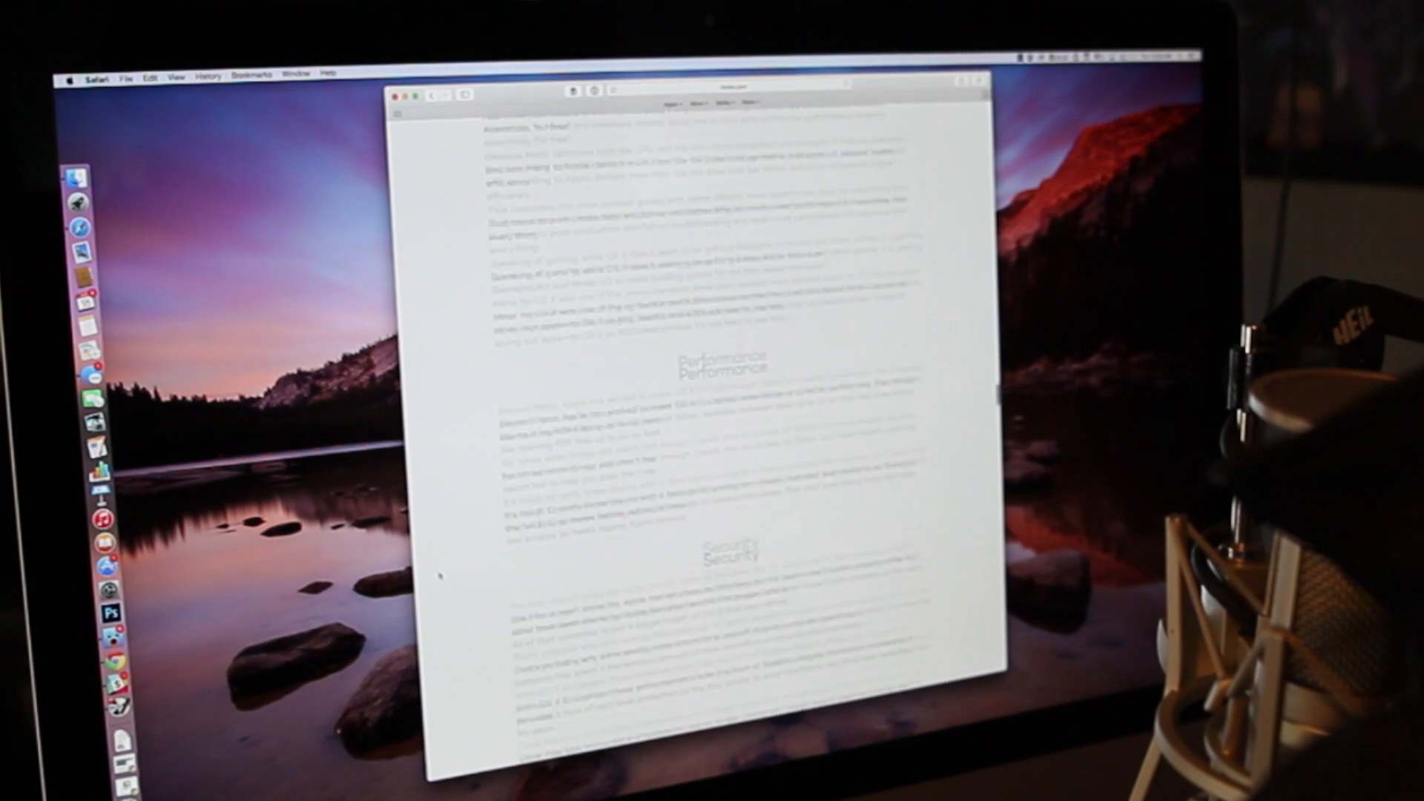
scroll(down, 3)
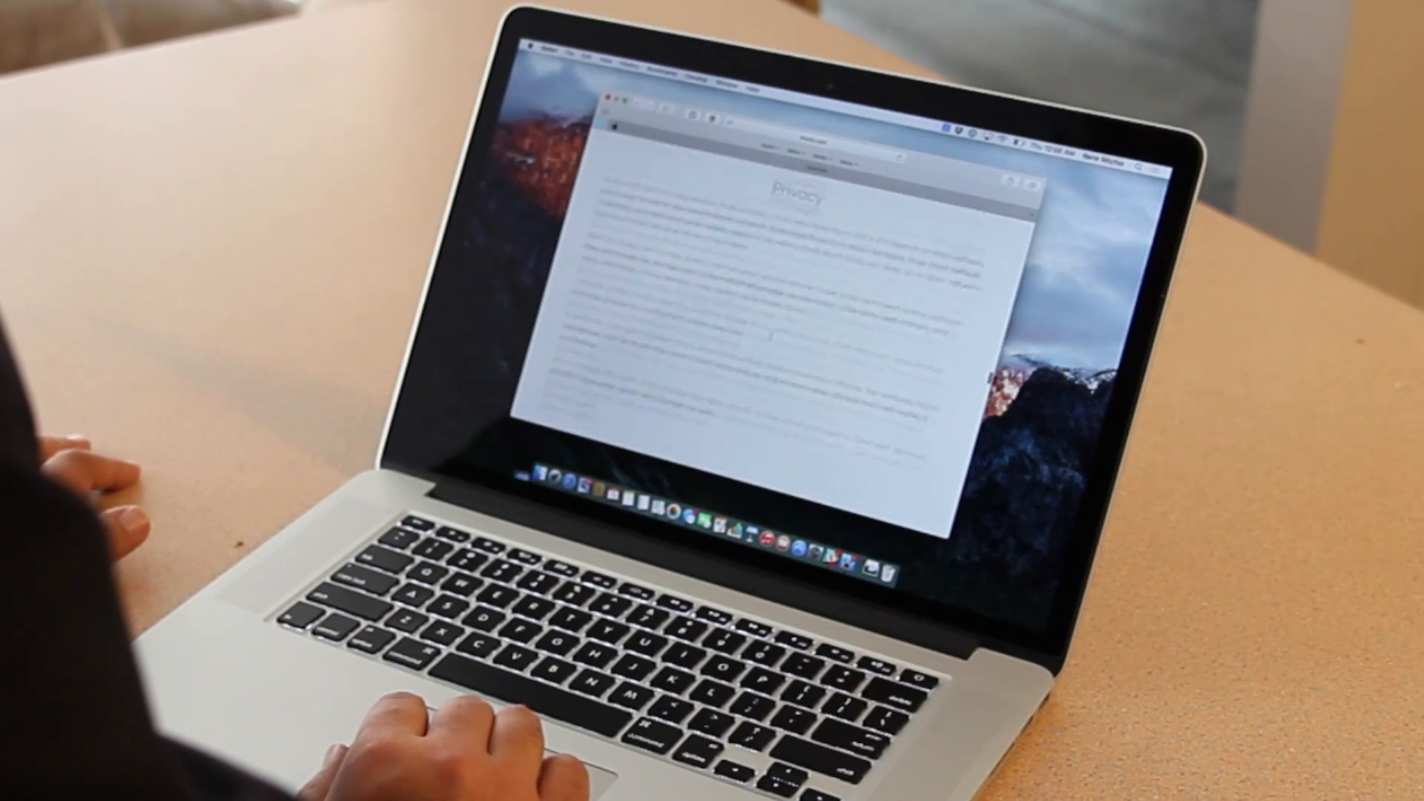
scroll(down, 3)
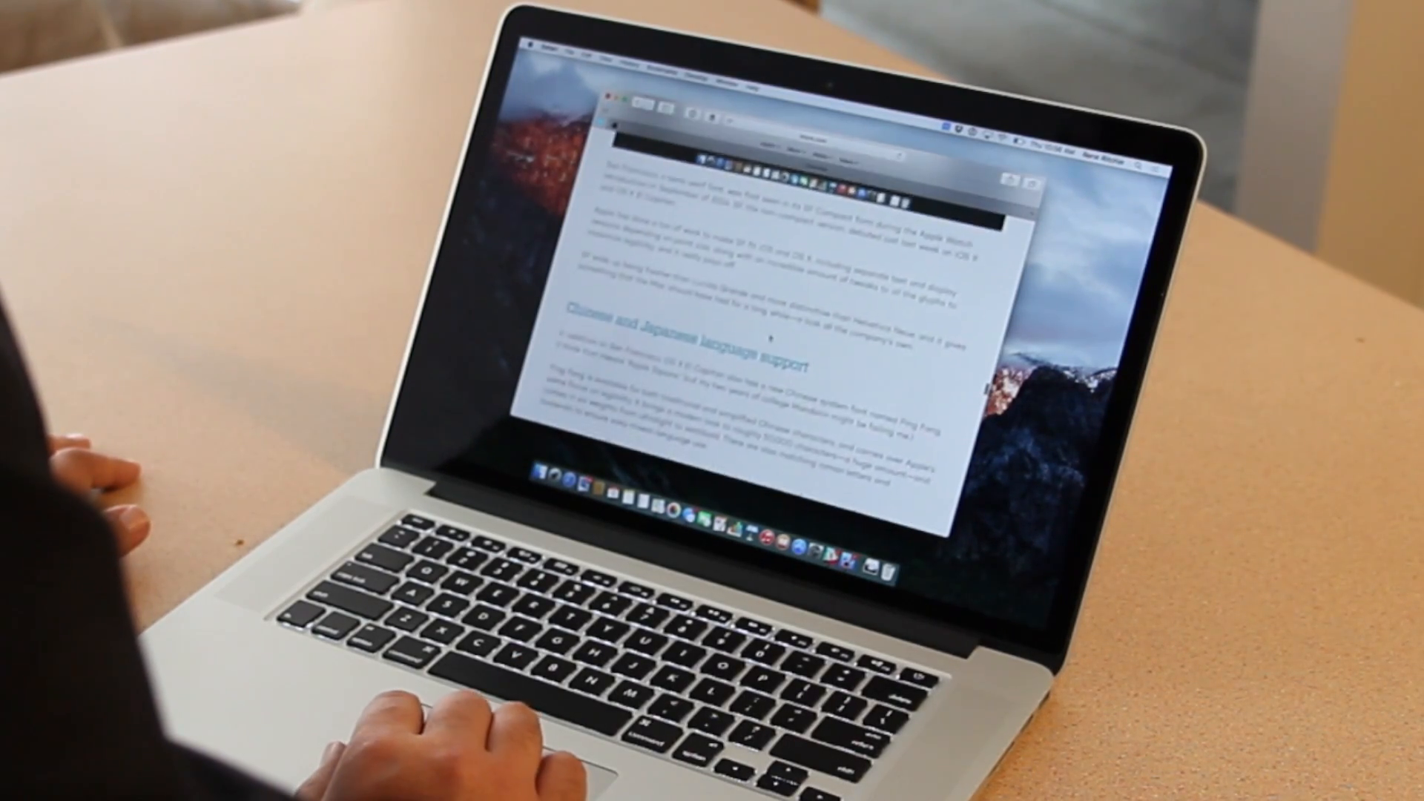